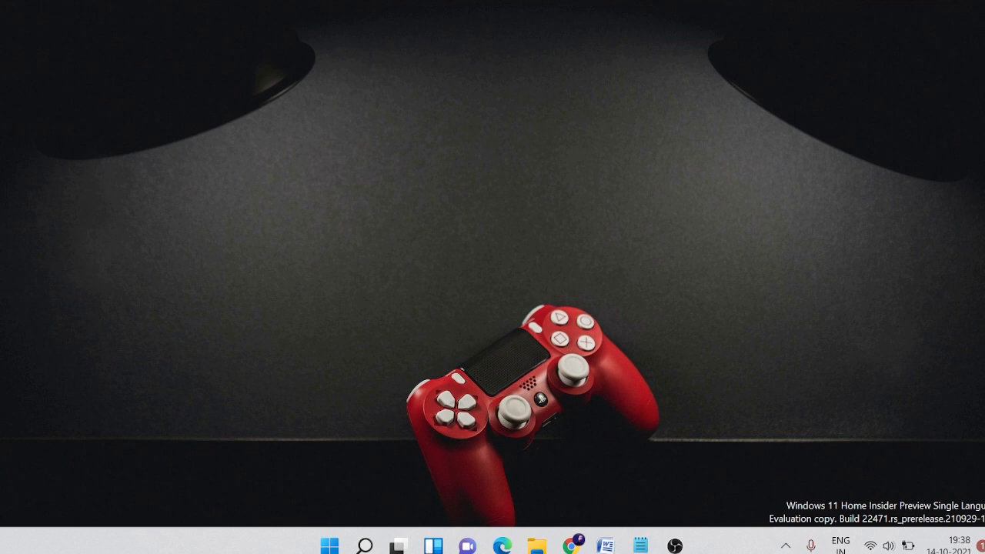
pyautogui.moveTo(967, 61)
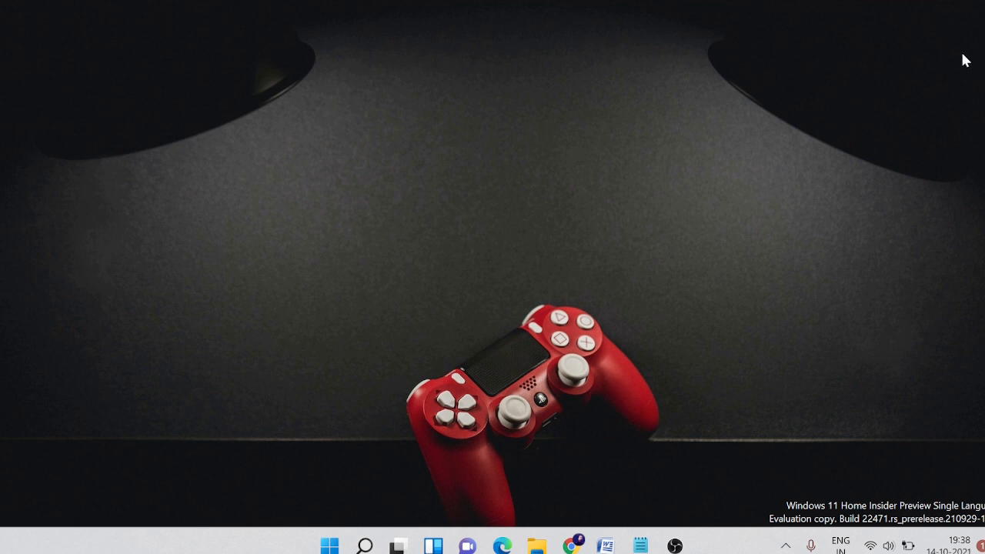
pyautogui.moveTo(562, 514)
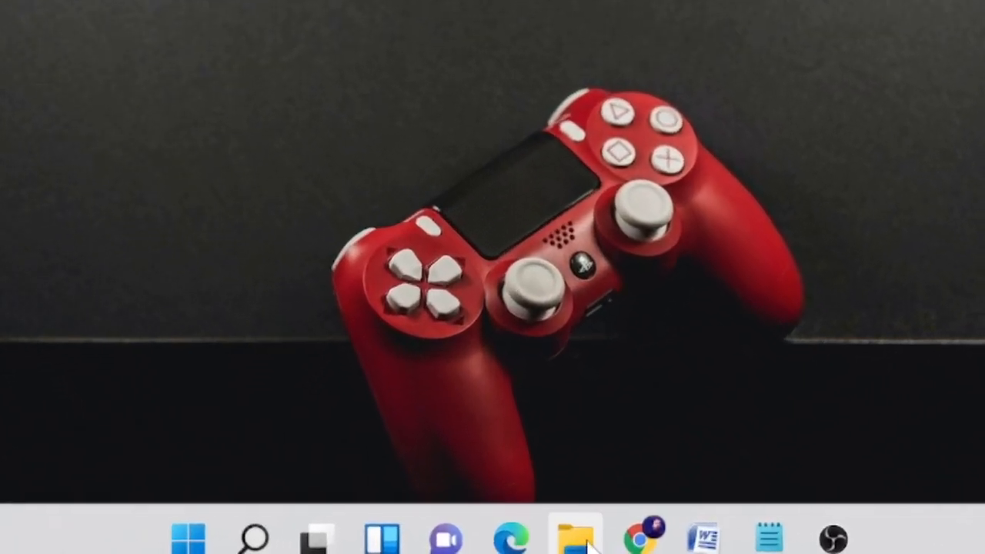
pyautogui.moveTo(506, 536)
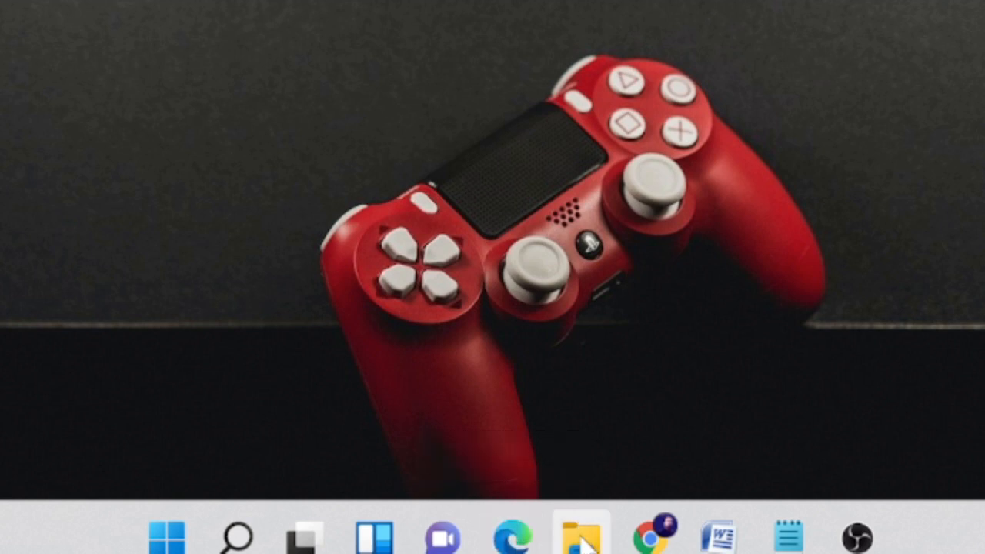
pyautogui.moveTo(579, 536)
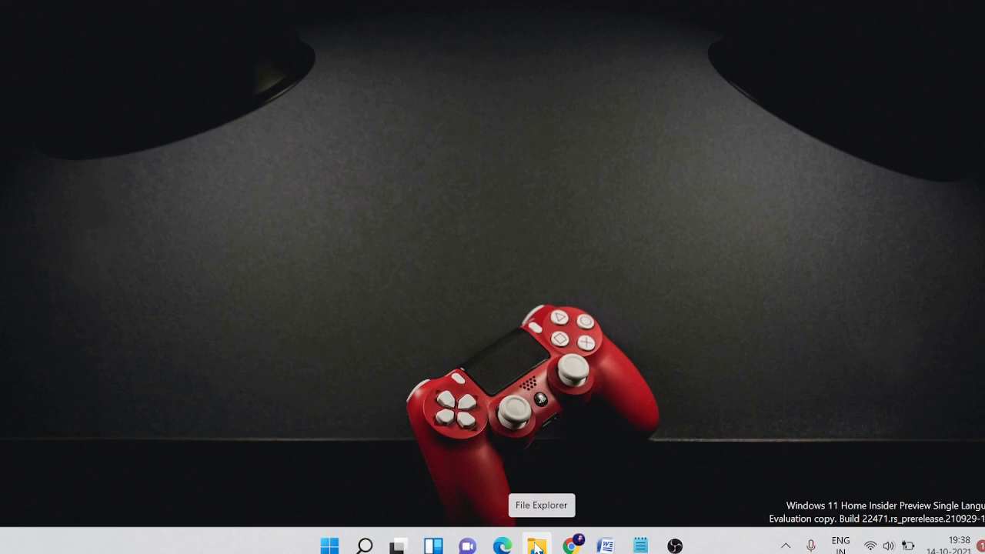
# - Launch File Explorer at This PC and make the address bar editable
pyautogui.click(537, 545)
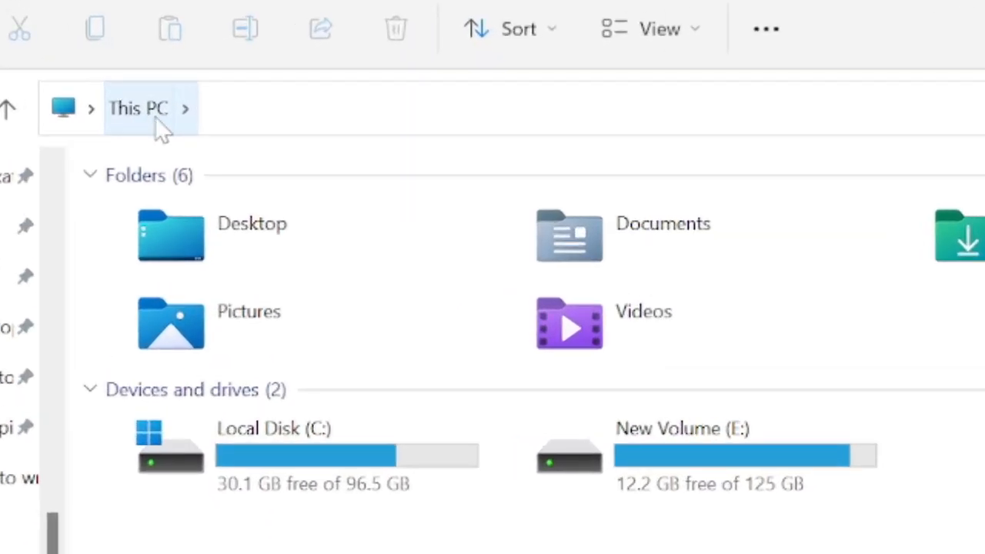
pyautogui.click(138, 108)
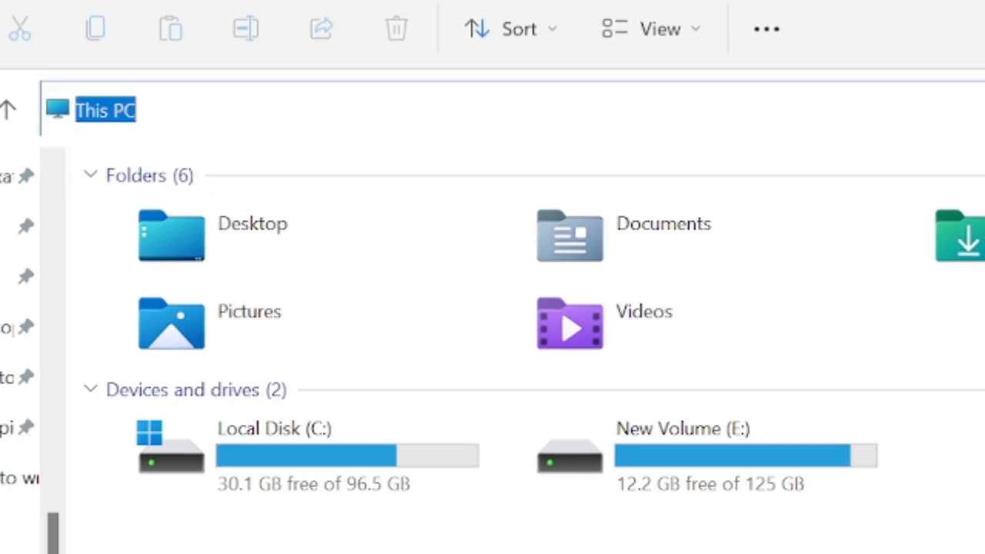
pyautogui.moveTo(696, 311)
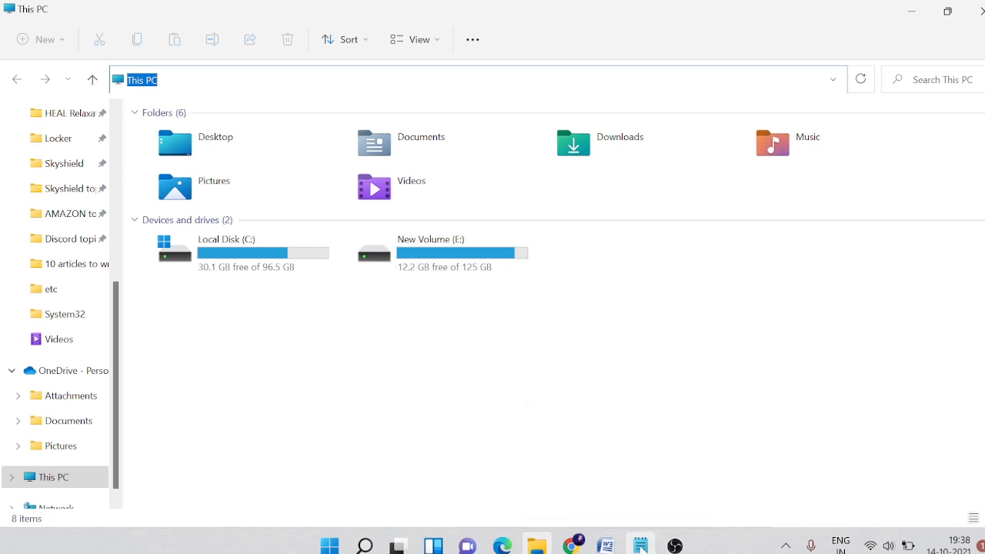
pyautogui.click(640, 545)
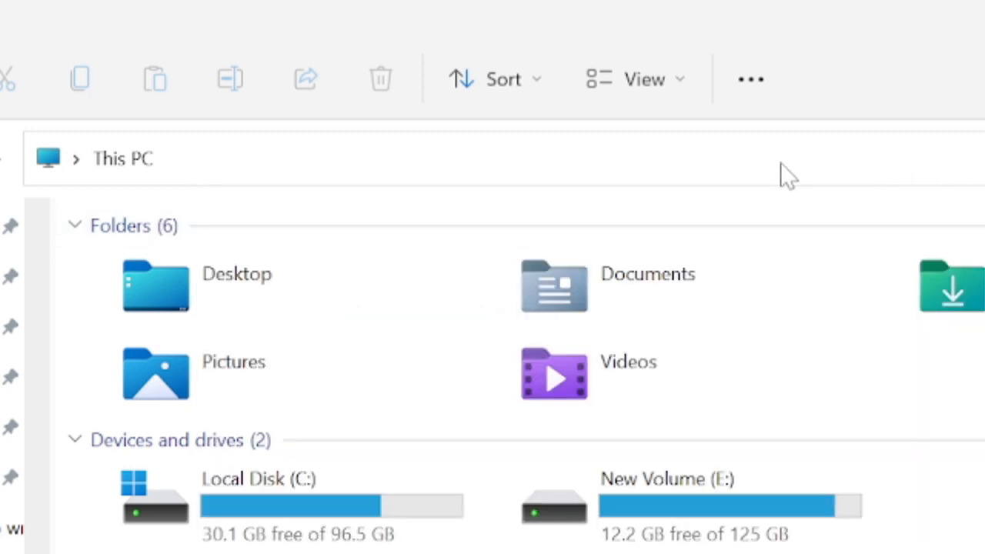
# - Navigate to C:\Program Files (x86)\Microsoft\Edge\Application\ and enter the 94.0.992.47 folder
pyautogui.write('C:\\Program Files (x86)\\Microsoft\\Edge\\Application\\')
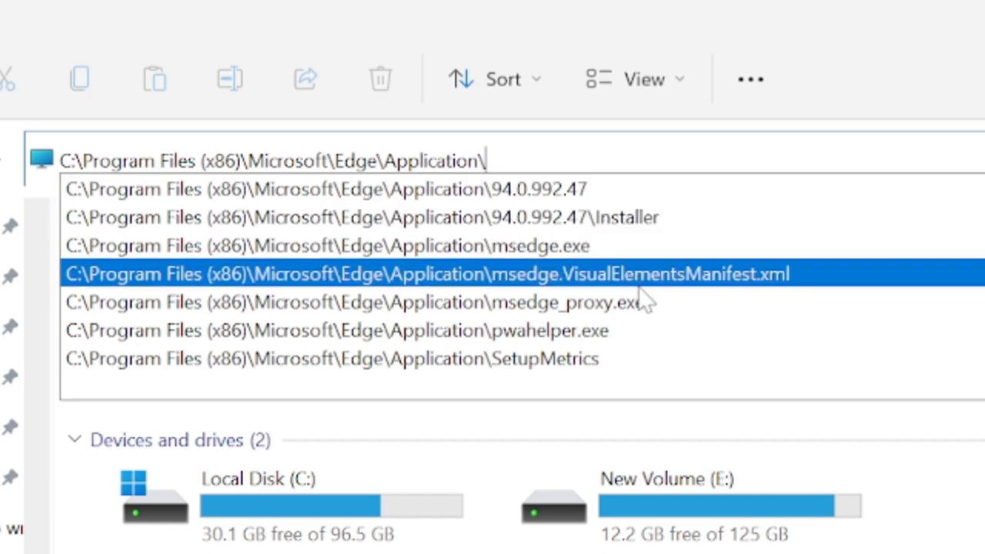
pyautogui.moveTo(631, 245)
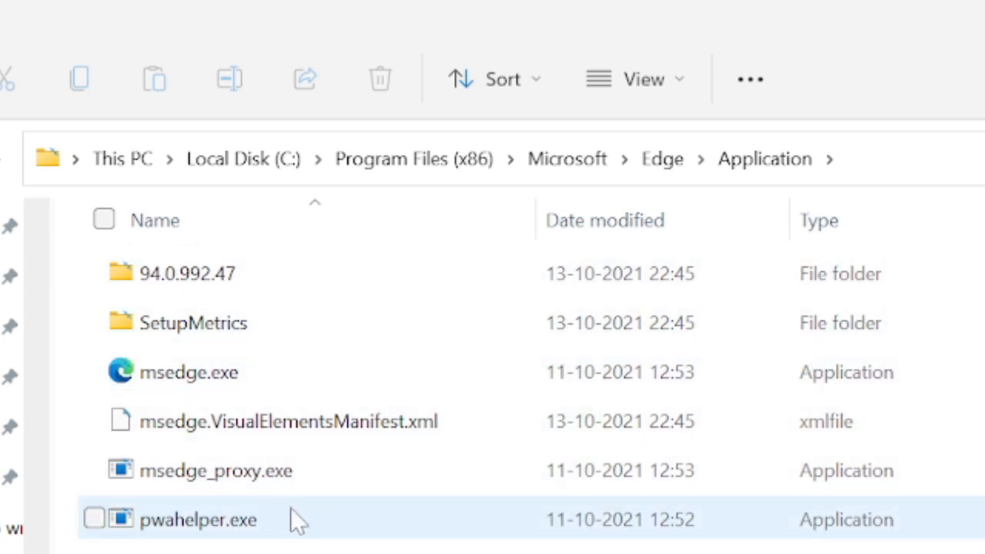
pyautogui.moveTo(342, 509)
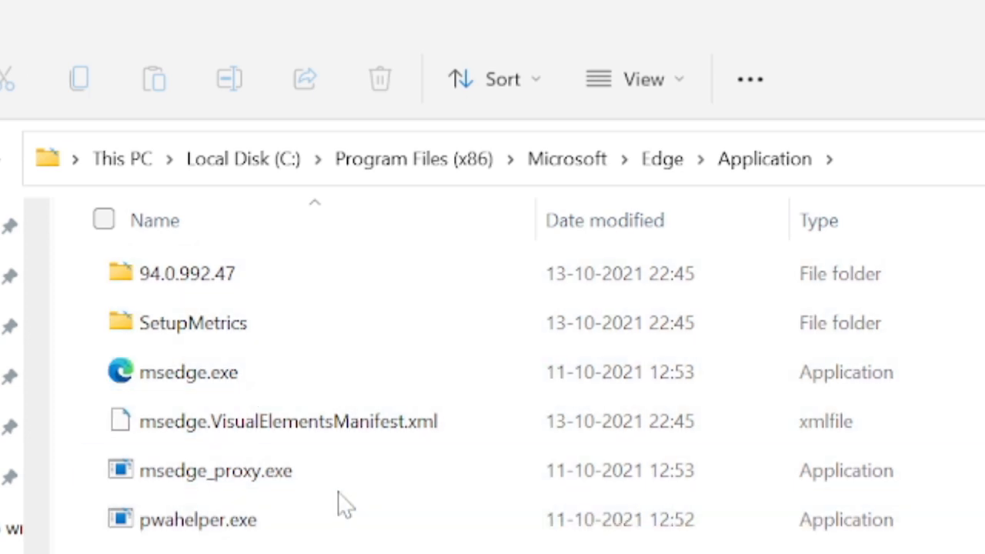
pyautogui.click(216, 472)
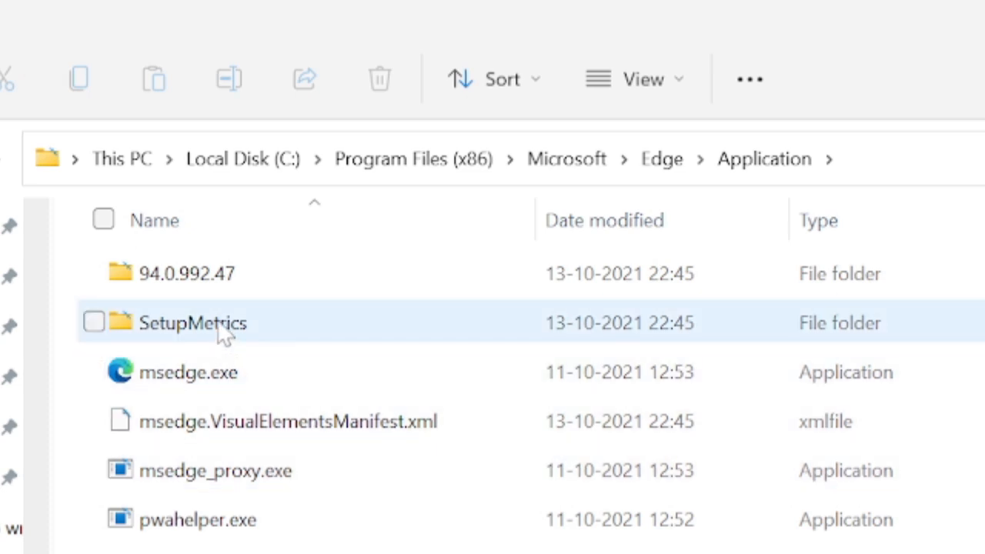
pyautogui.moveTo(187, 274)
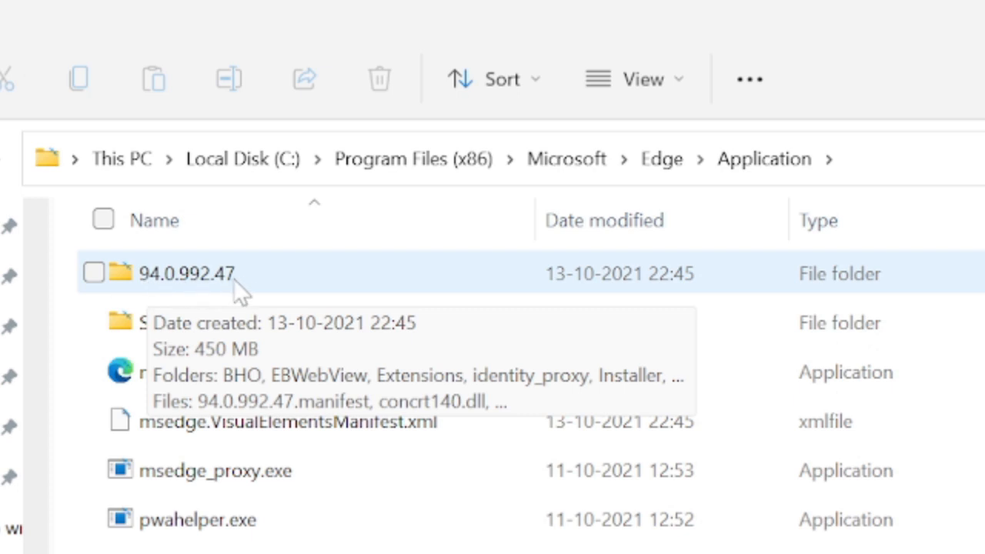
pyautogui.moveTo(207, 295)
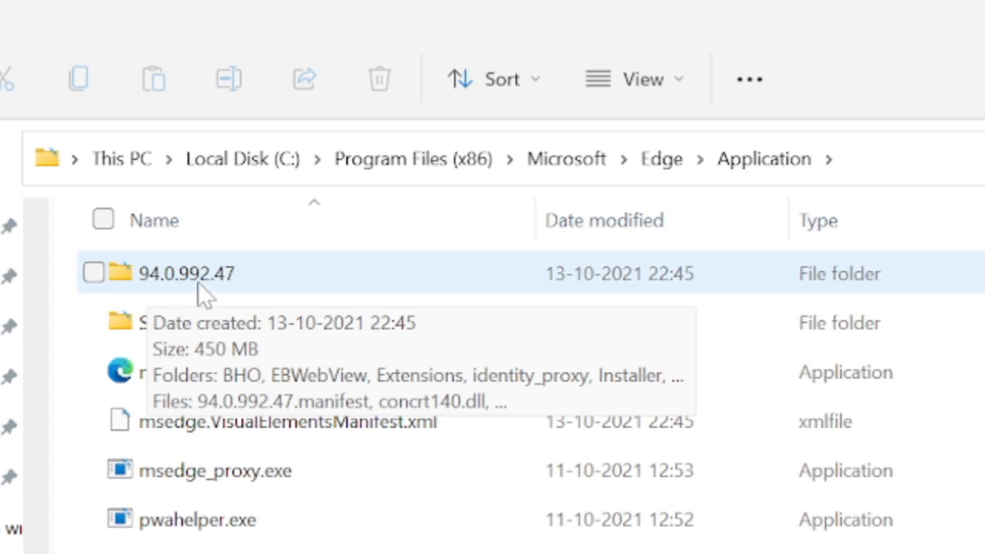
pyautogui.moveTo(231, 290)
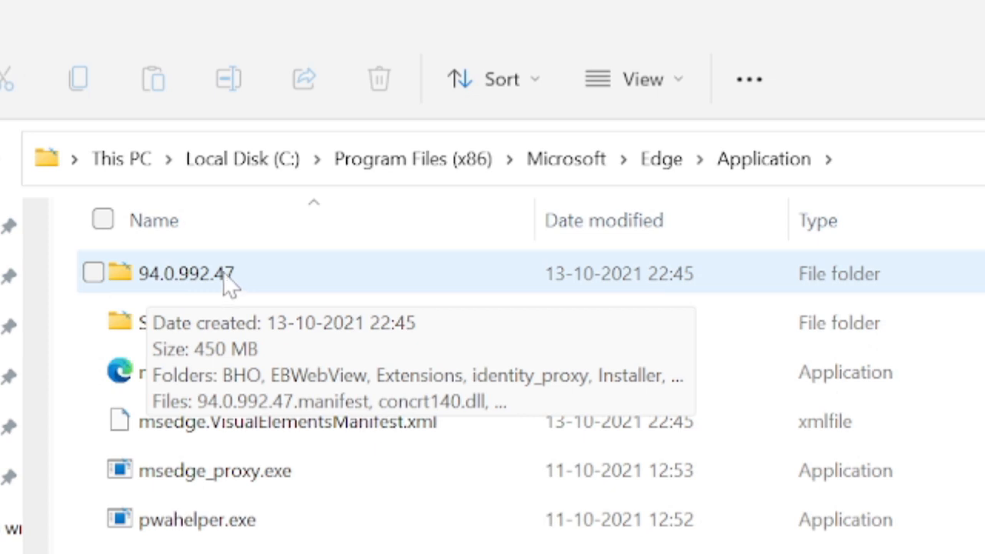
pyautogui.moveTo(388, 535)
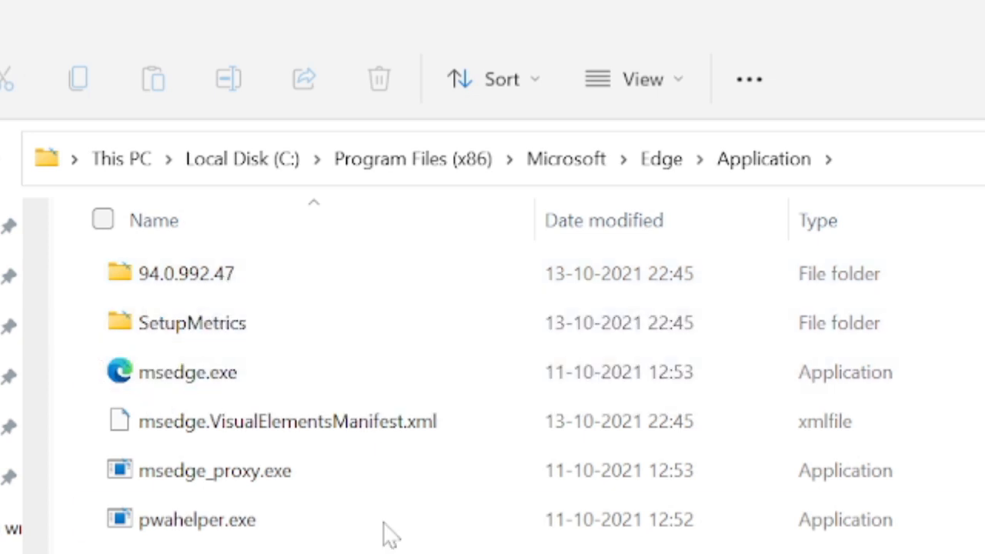
pyautogui.click(186, 274)
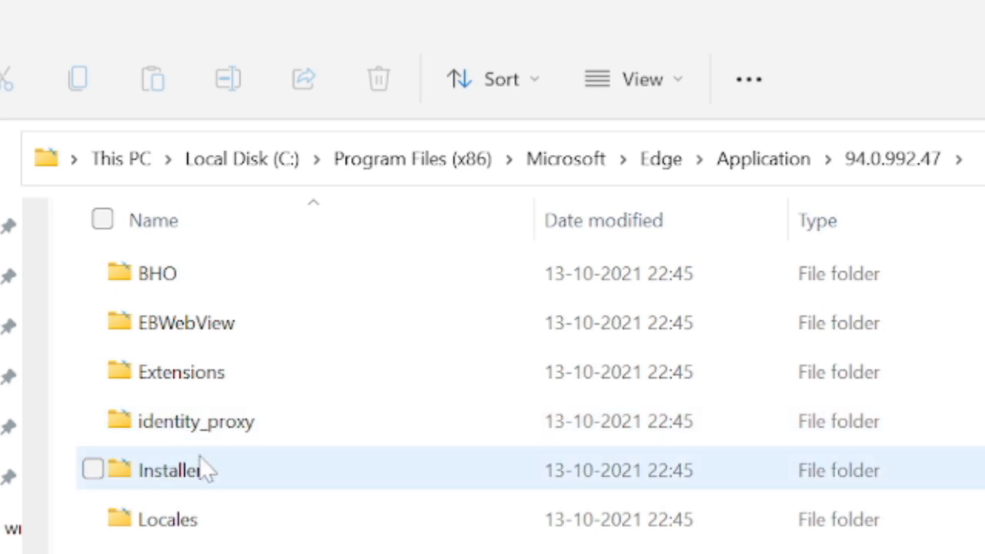
# - Enter the Installer folder holding setup.exe and msedge_7z.data and bring up its context menu
pyautogui.click(93, 471)
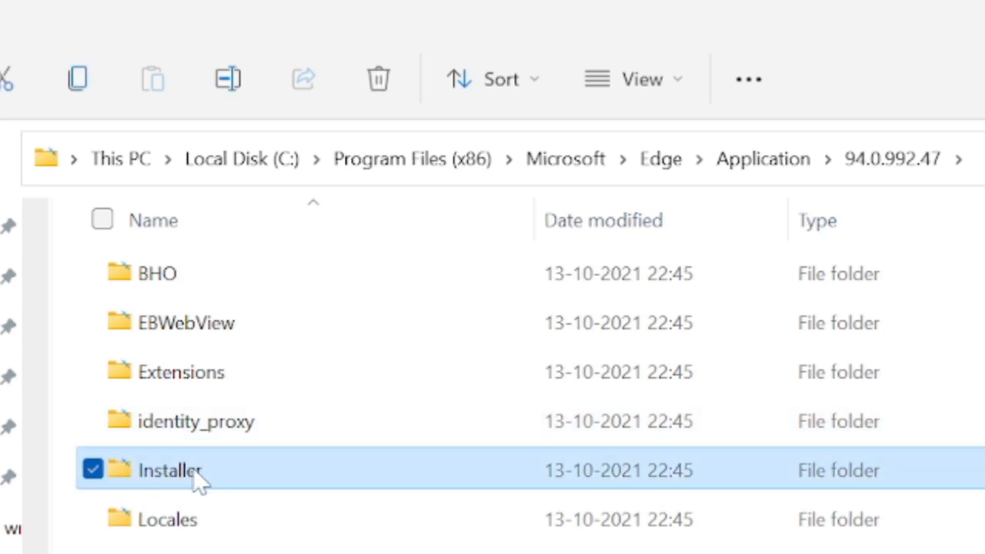
pyautogui.doubleClick(170, 472)
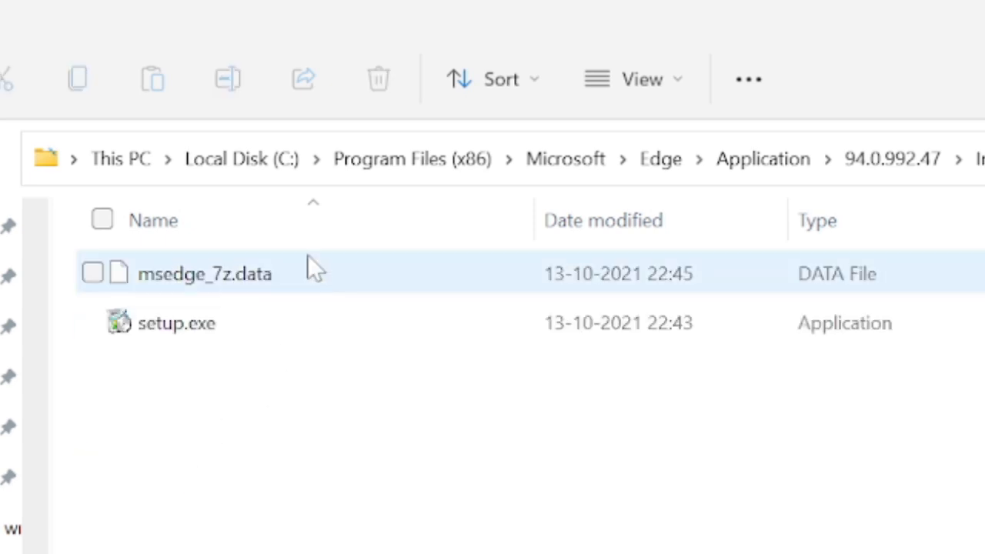
pyautogui.click(320, 428)
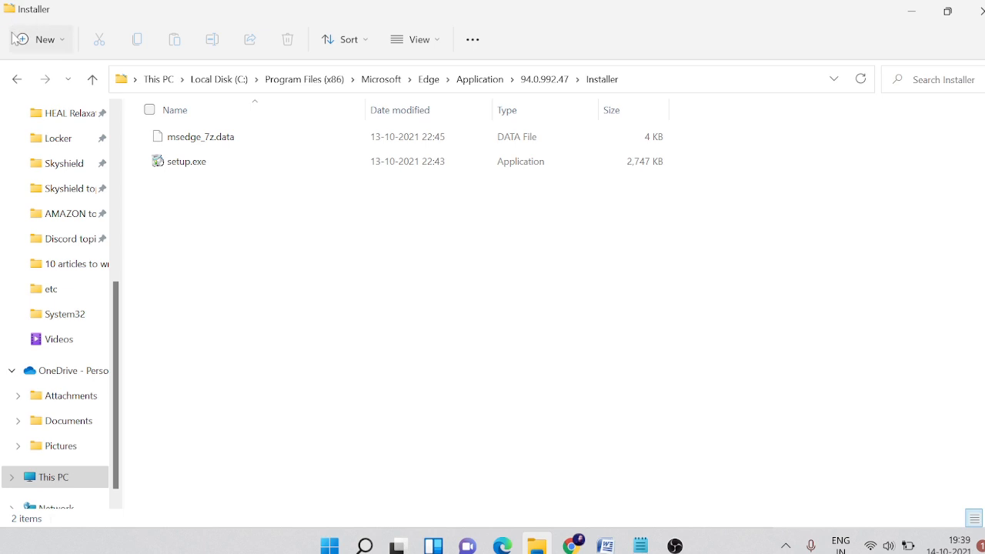
pyautogui.moveTo(38, 40)
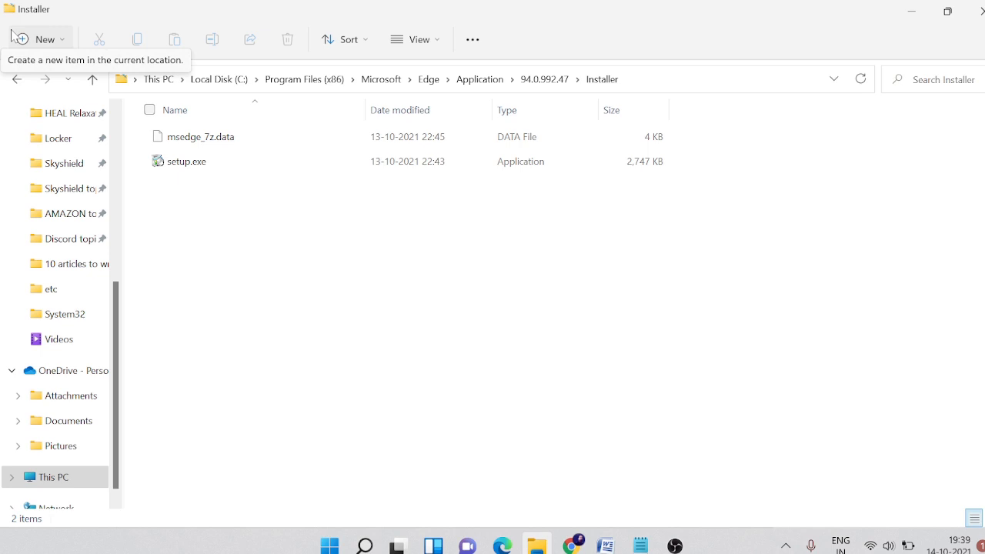
pyautogui.moveTo(326, 243)
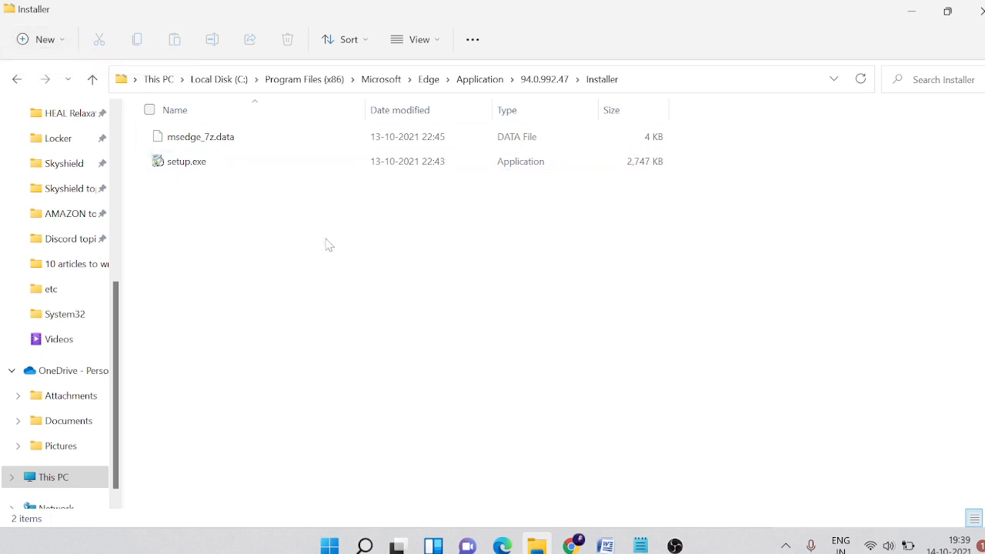
pyautogui.moveTo(363, 312)
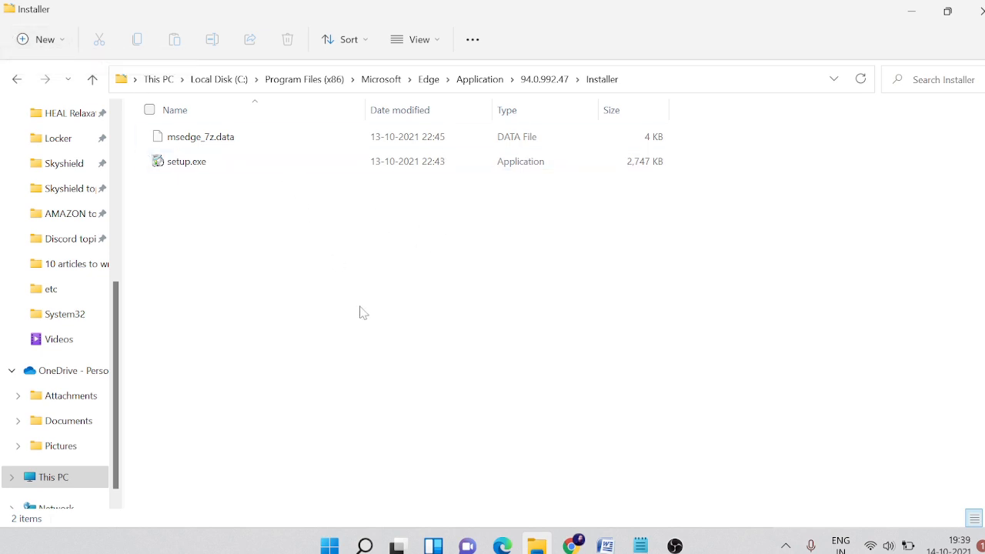
pyautogui.moveTo(431, 228)
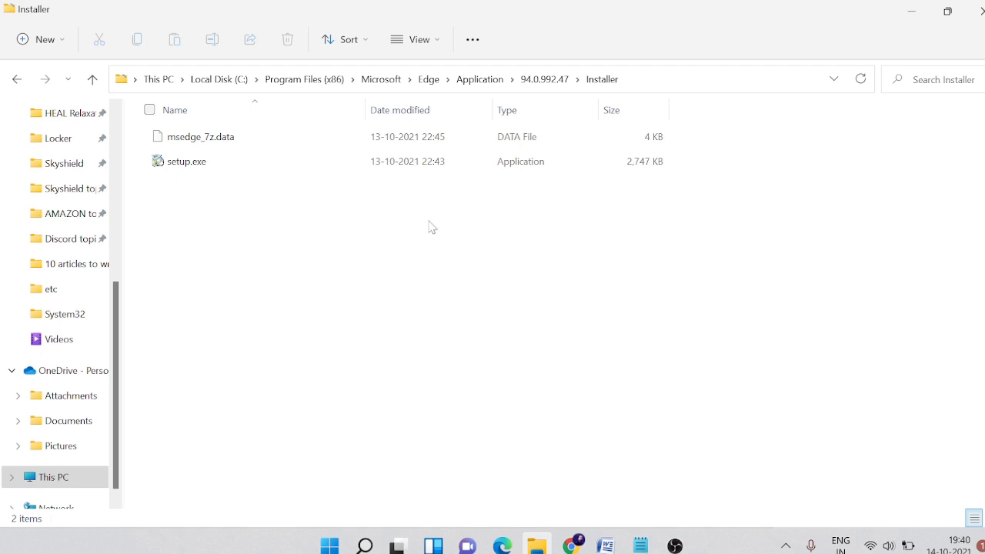
pyautogui.moveTo(428, 224)
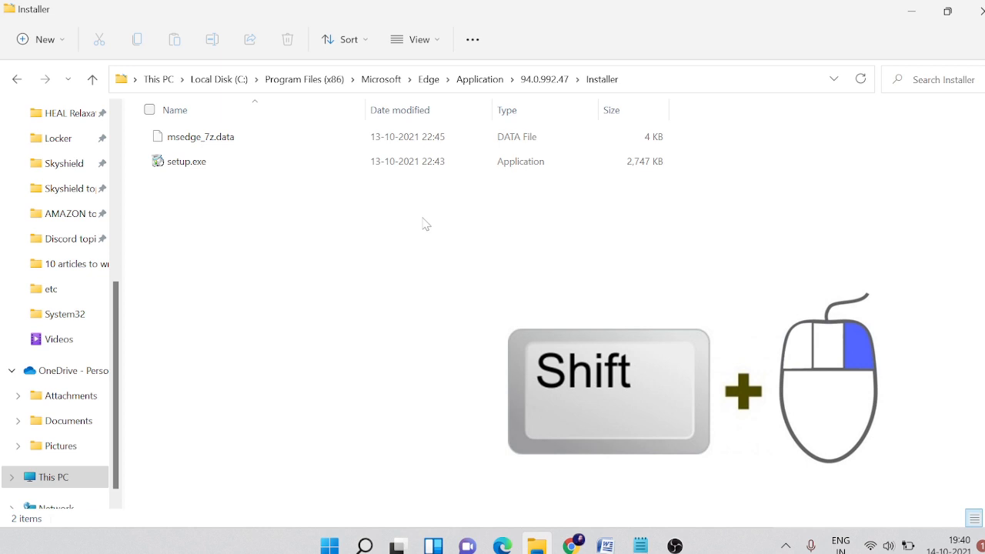
pyautogui.rightClick(425, 224)
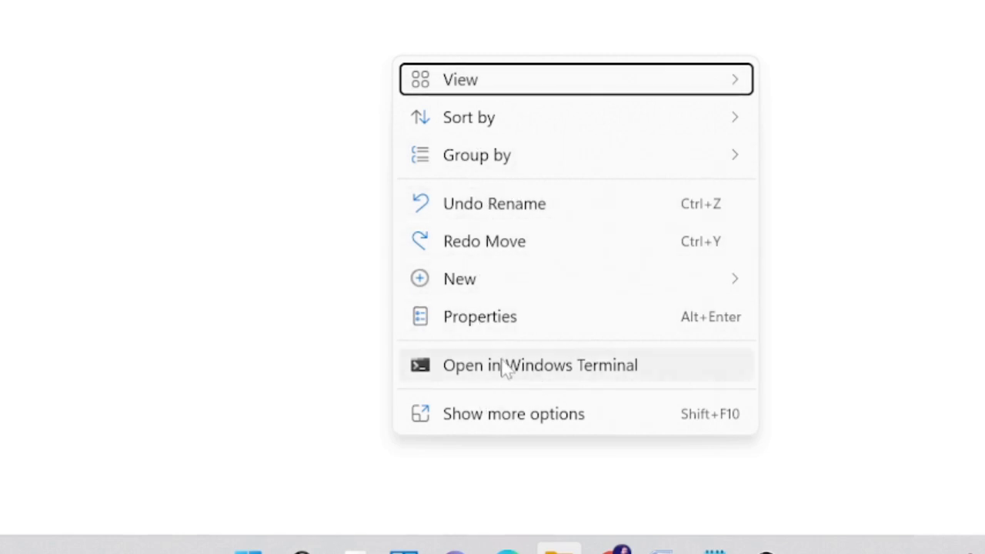
pyautogui.moveTo(514, 424)
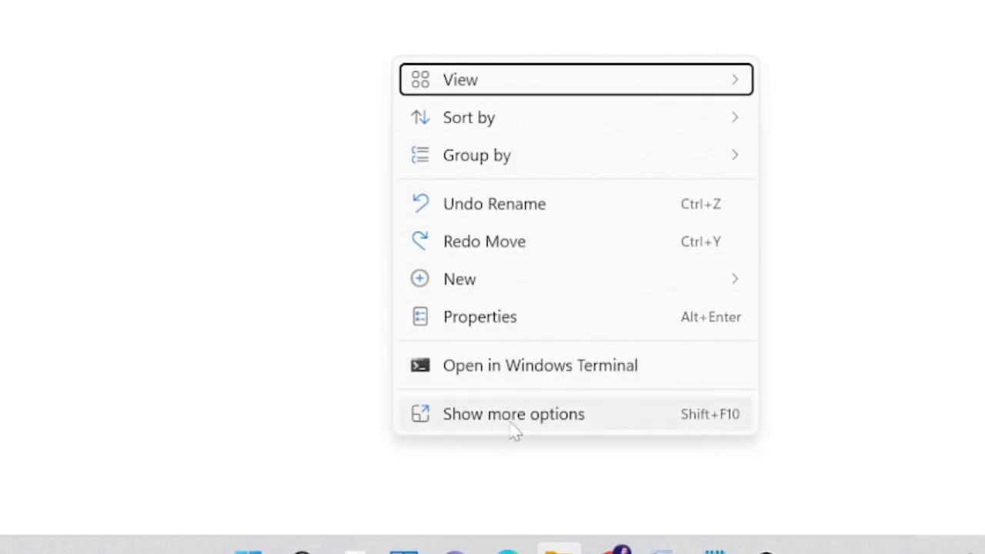
# - Launch a PowerShell window at the Installer folder via Show more options
pyautogui.click(514, 414)
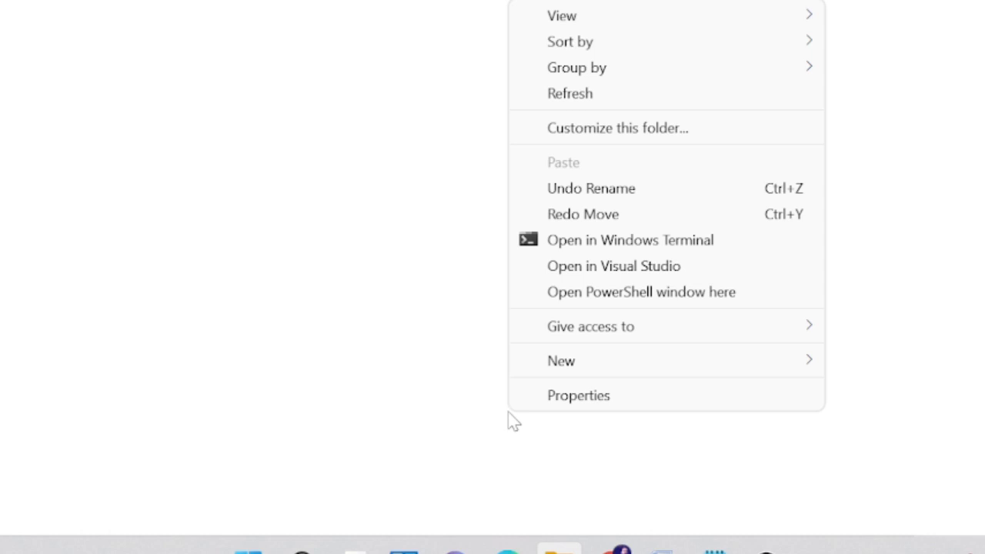
pyautogui.moveTo(616, 292)
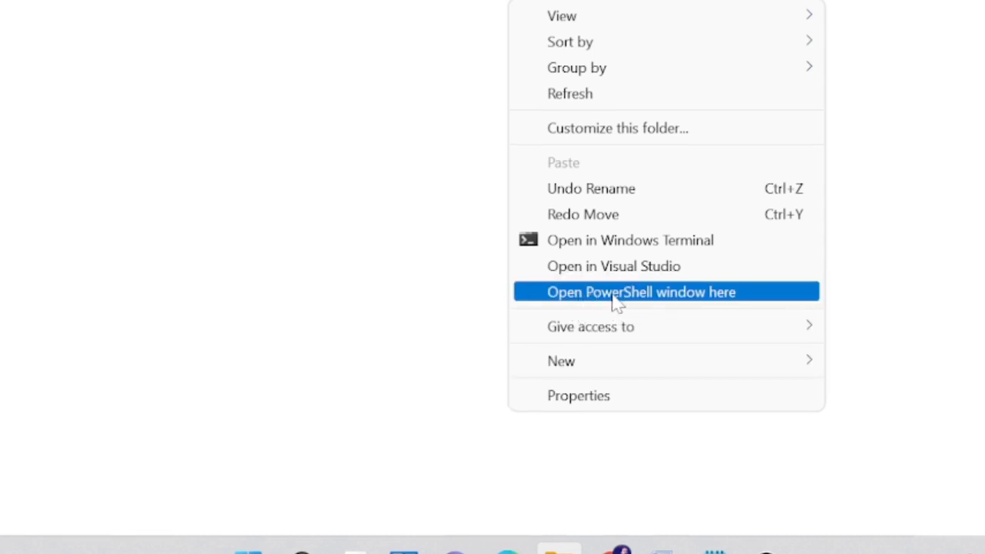
pyautogui.moveTo(693, 305)
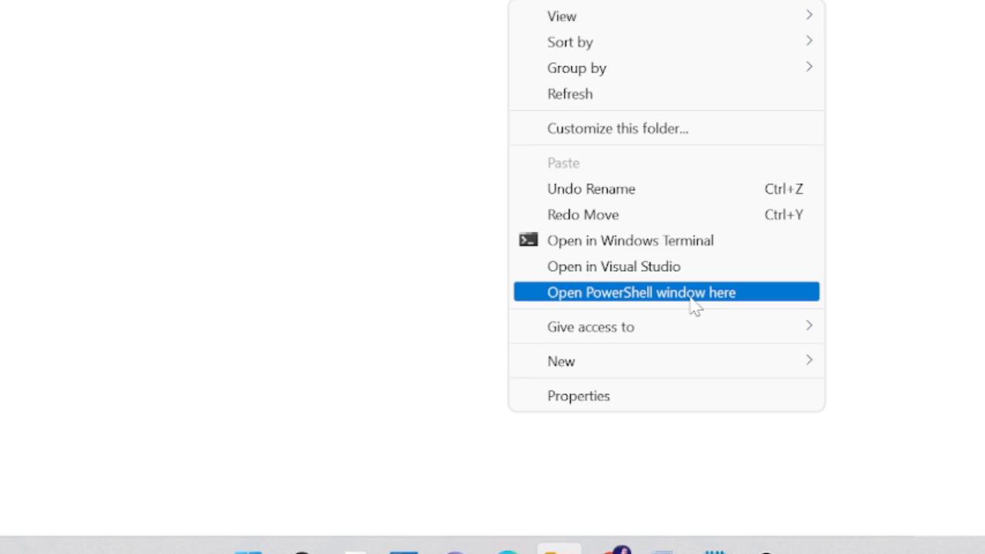
pyautogui.click(639, 292)
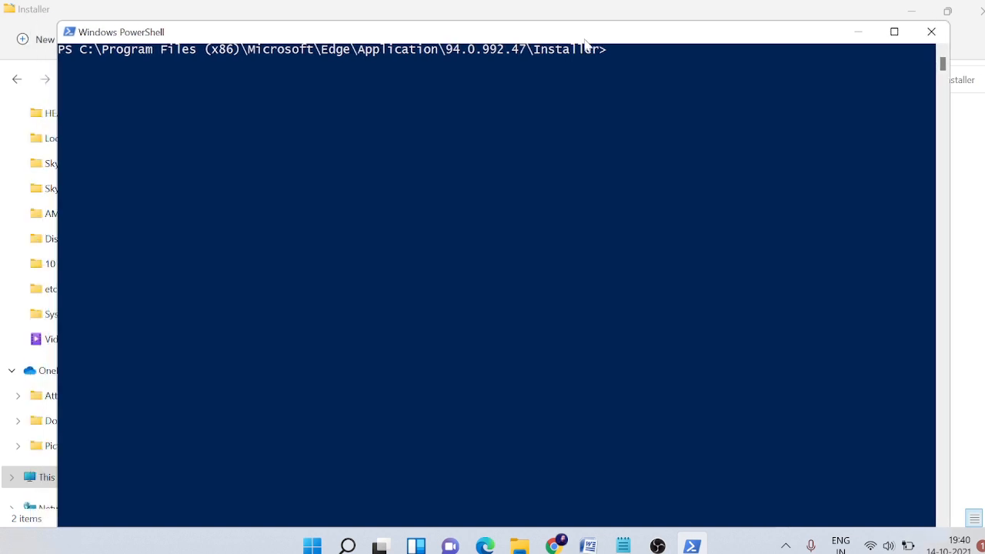
pyautogui.moveTo(552, 75)
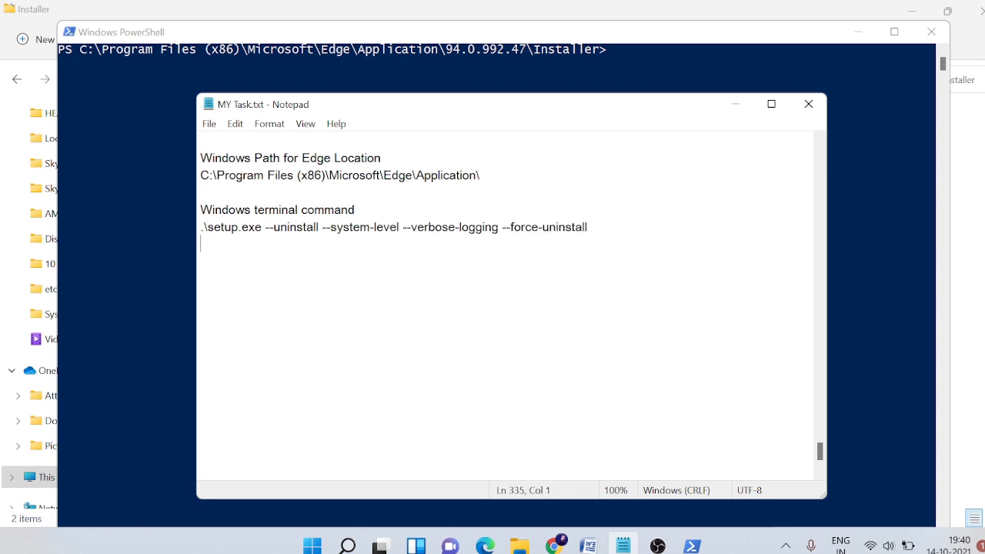
# - Enter .\setup.exe --uninstall --system-level --verbose-logging --force-uninstall at the PowerShell prompt
pyautogui.tripleClick(385, 228)
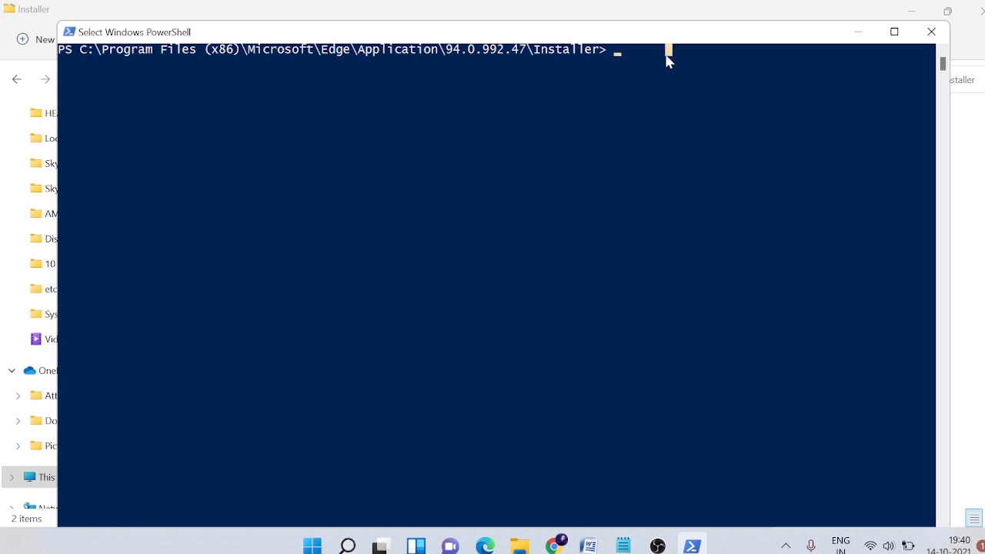
pyautogui.write('.\\setup.exe --uninstall --system-level --verbose-logging --force-uninstall')
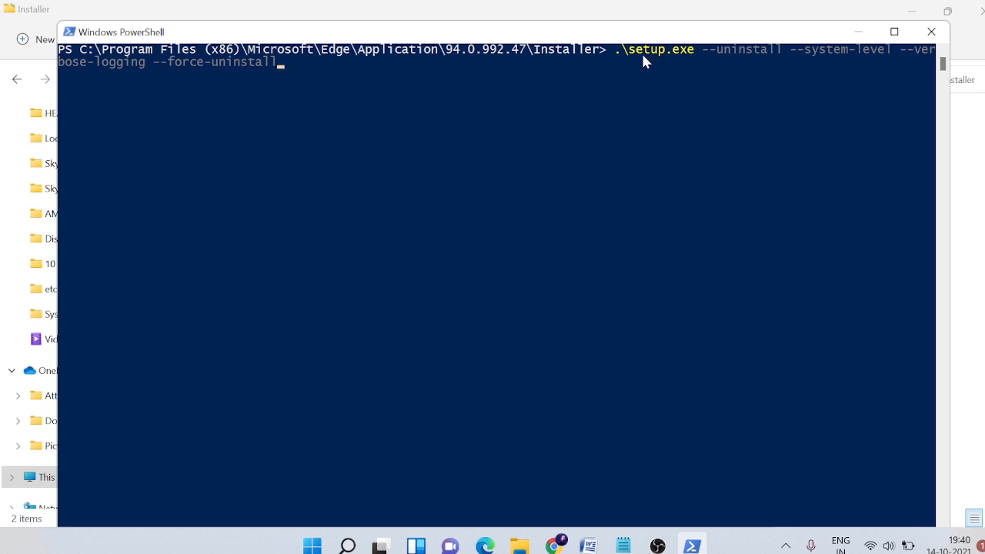
pyautogui.moveTo(477, 531)
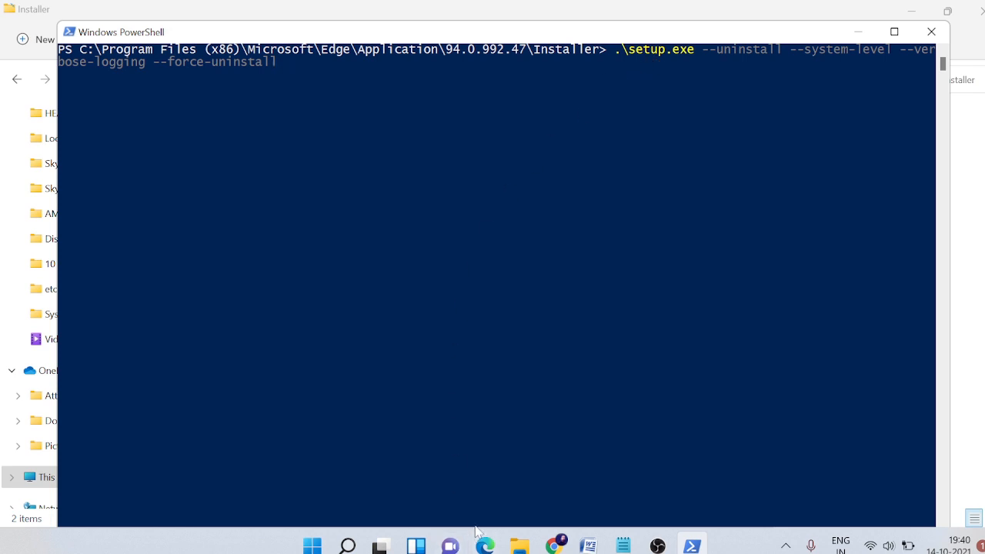
pyautogui.moveTo(485, 545)
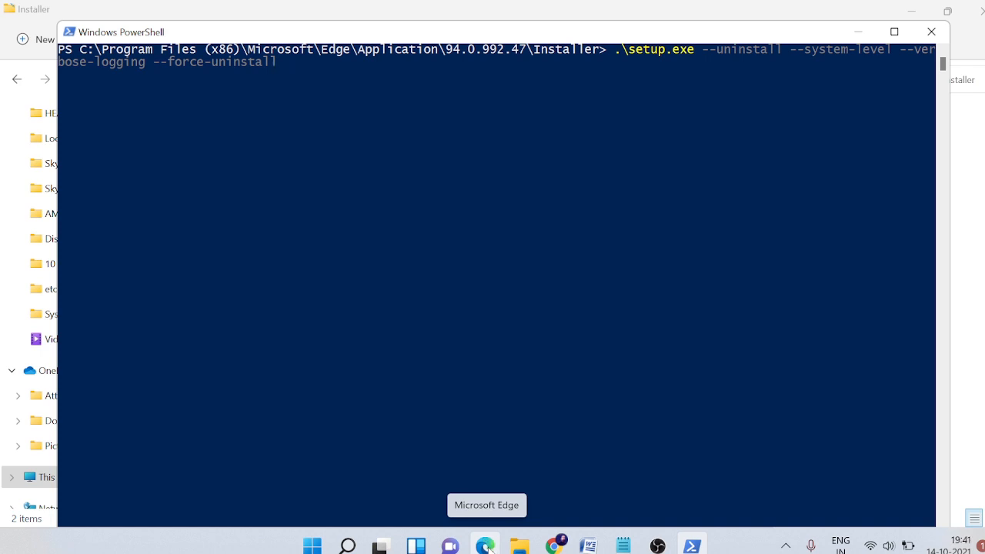
pyautogui.moveTo(520, 246)
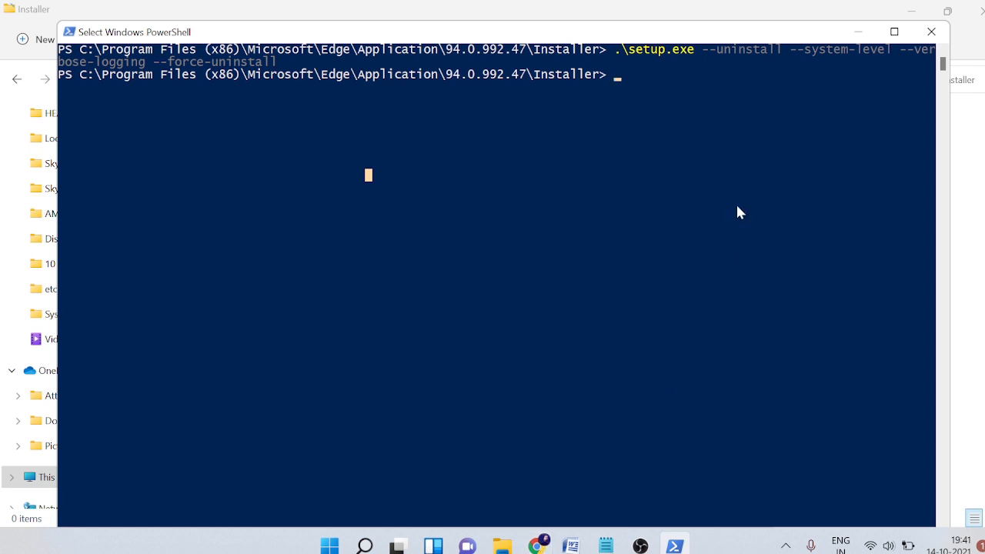
# - In Chrome, search 'download microsoft edge for windows 11' and go to Microsoft's Edge download page
pyautogui.click(539, 545)
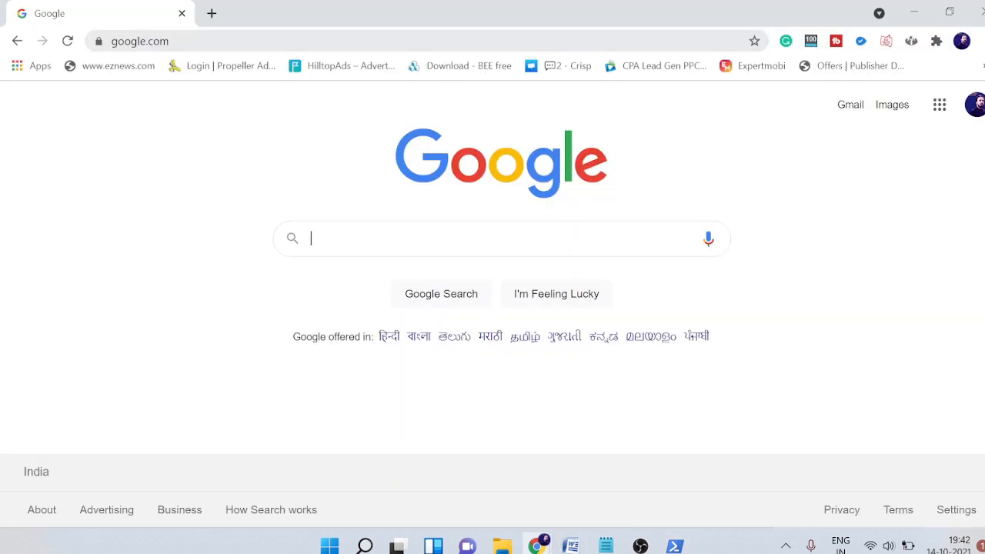
pyautogui.click(500, 237)
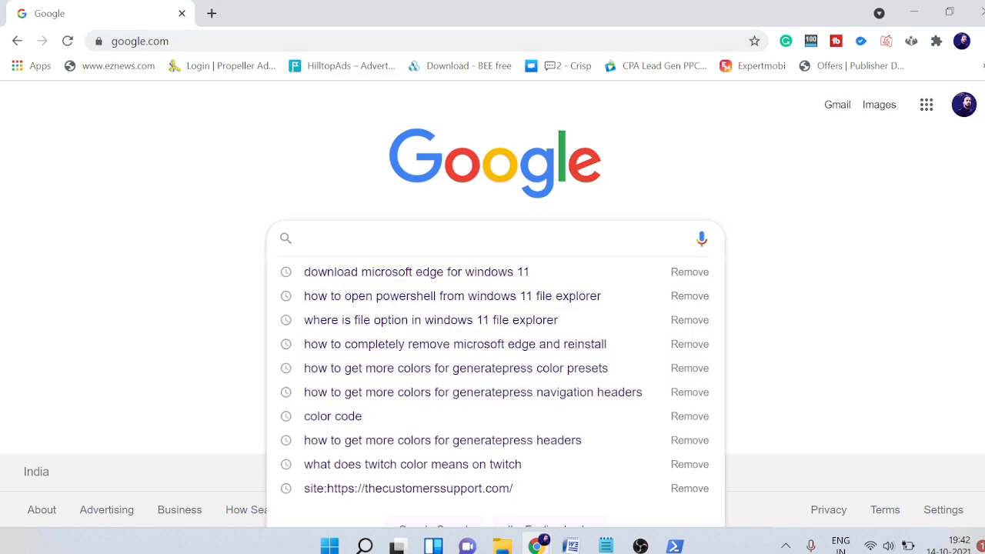
pyautogui.click(415, 271)
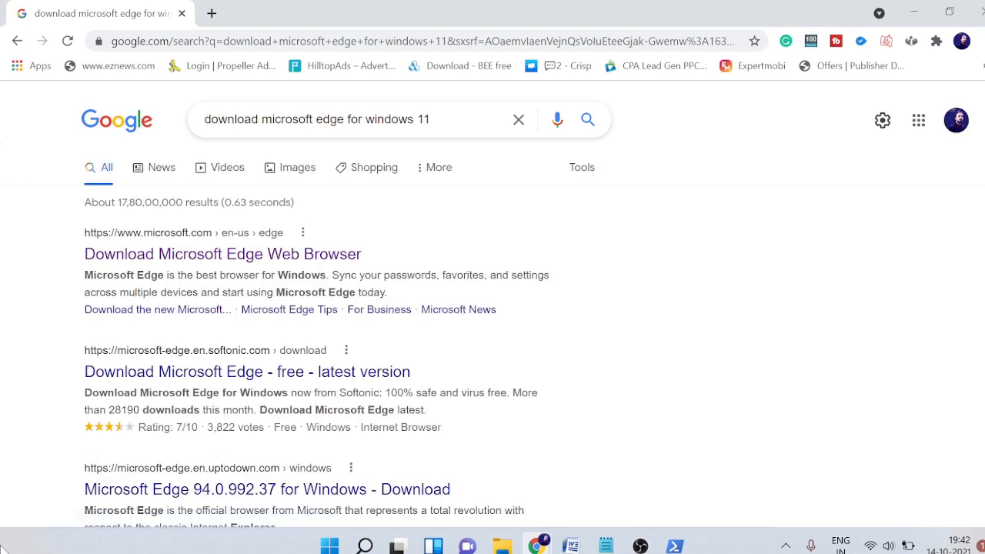
pyautogui.click(221, 253)
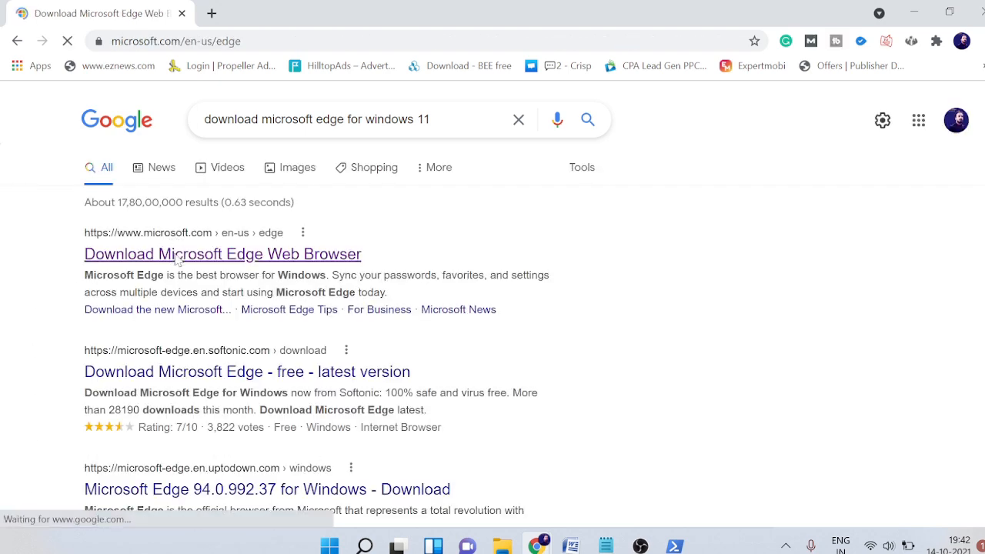
# - Reach the Microsoft Edge for Windows section and review the other Windows versions offered
pyautogui.click(222, 254)
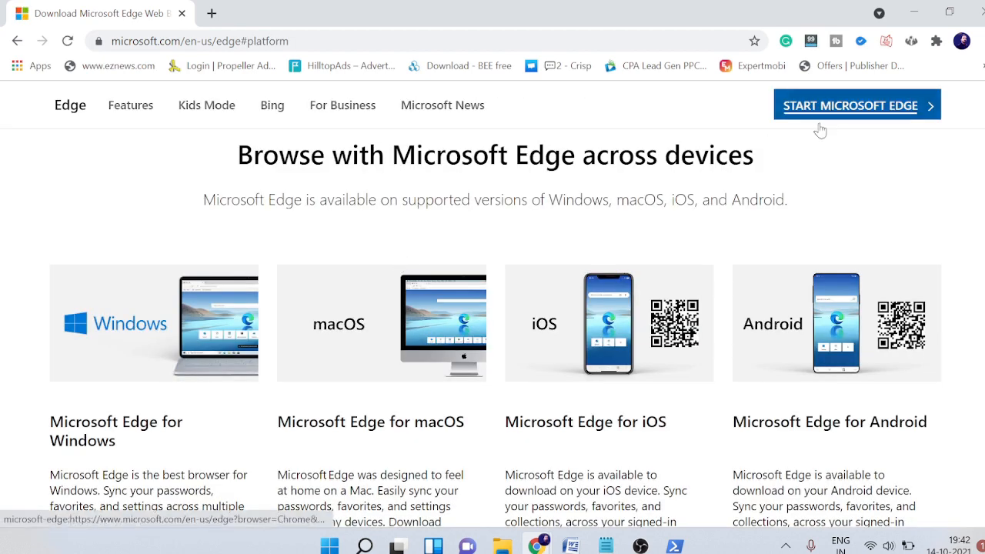
pyautogui.scroll(-3)
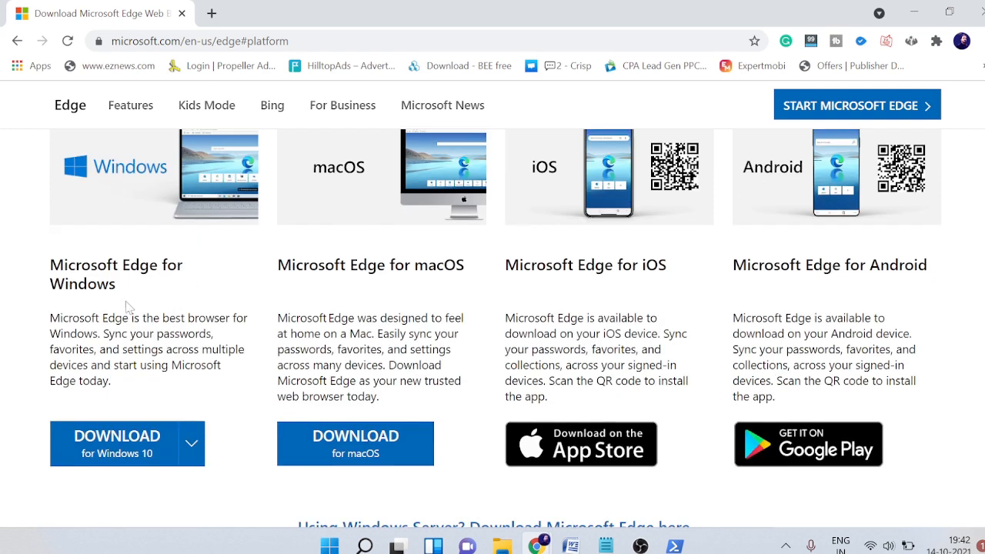
pyautogui.moveTo(334, 297)
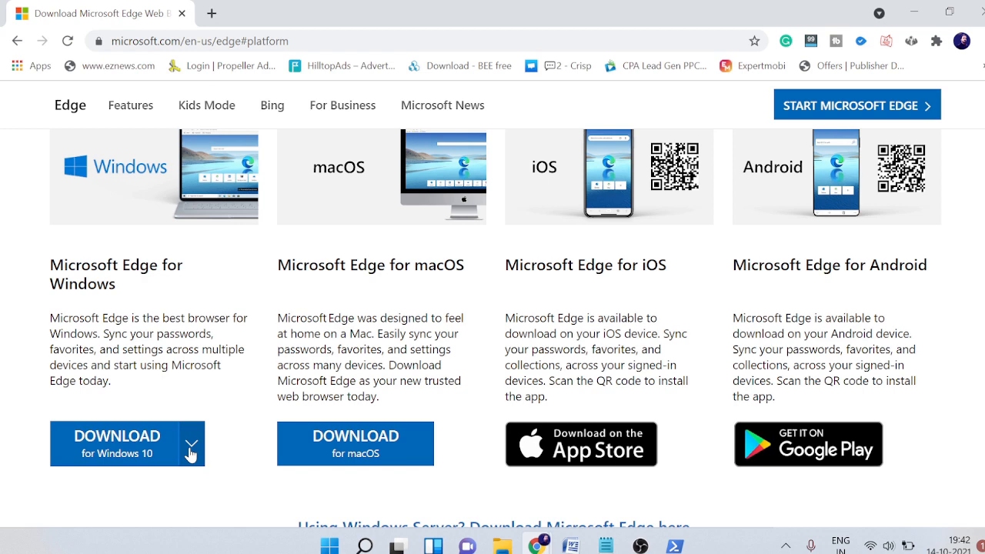
pyautogui.click(191, 456)
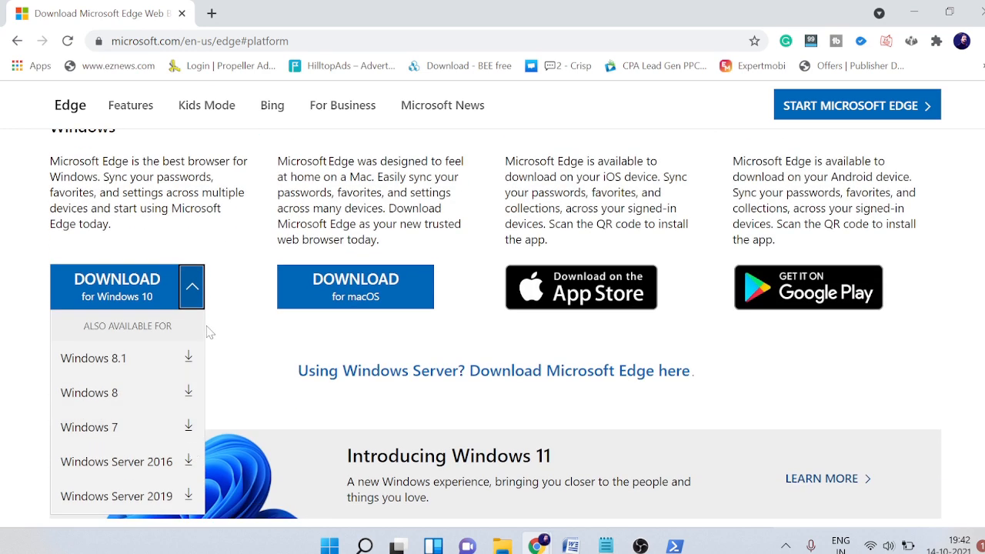
pyautogui.moveTo(136, 336)
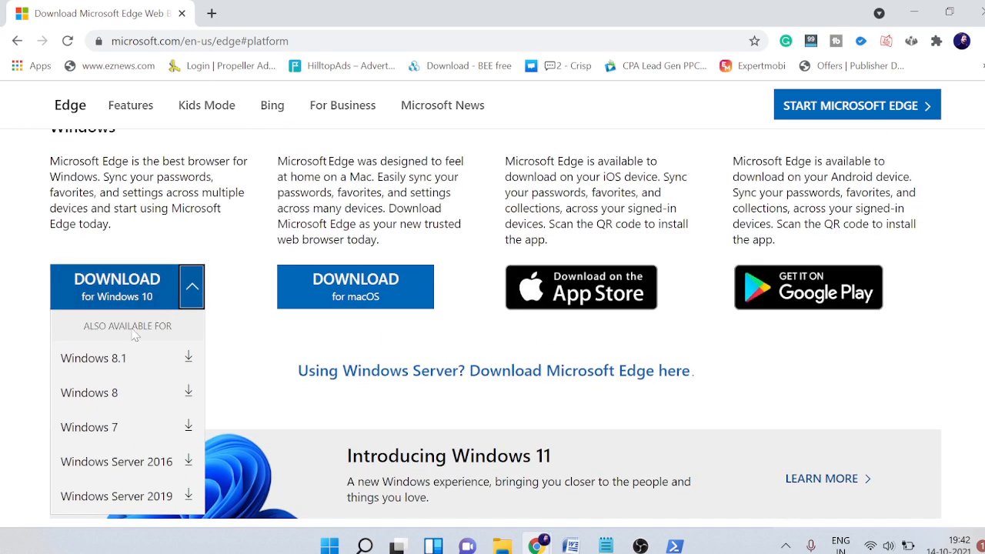
pyautogui.click(191, 286)
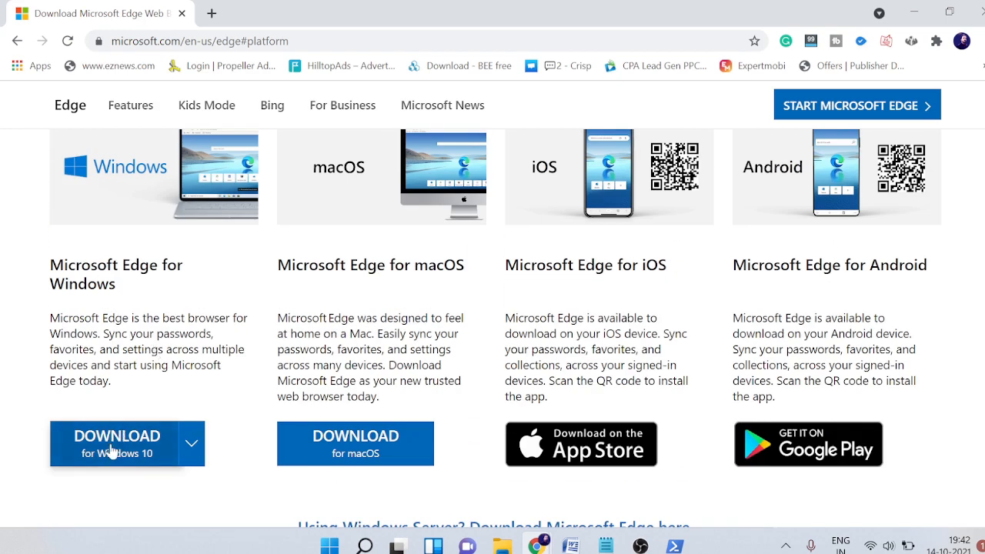
# - Request the Microsoft Edge download for Windows 10
pyautogui.scroll(-3)
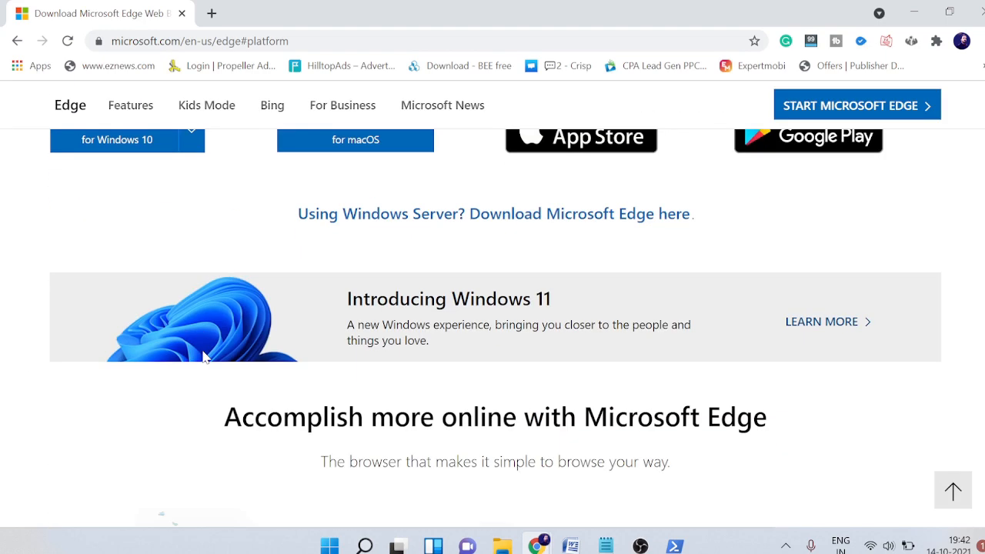
pyautogui.scroll(-3)
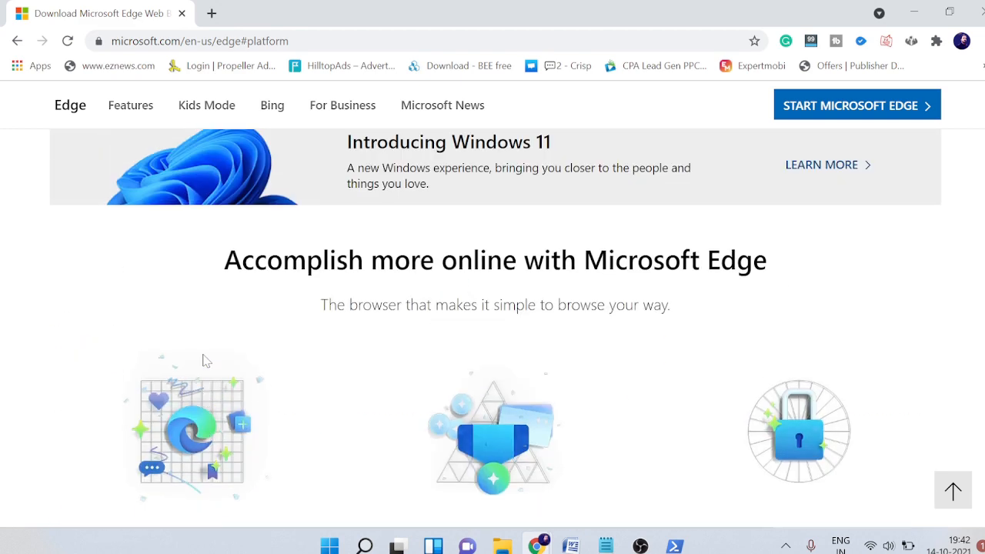
pyautogui.click(856, 105)
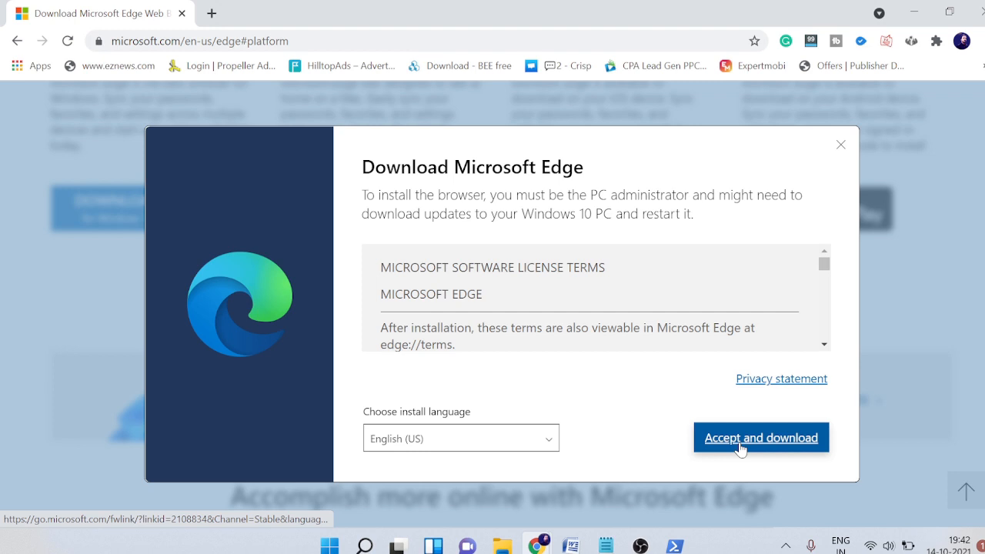
# - Accept the license terms, download MicrosoftEdgeSetup.exe and launch it
pyautogui.click(761, 437)
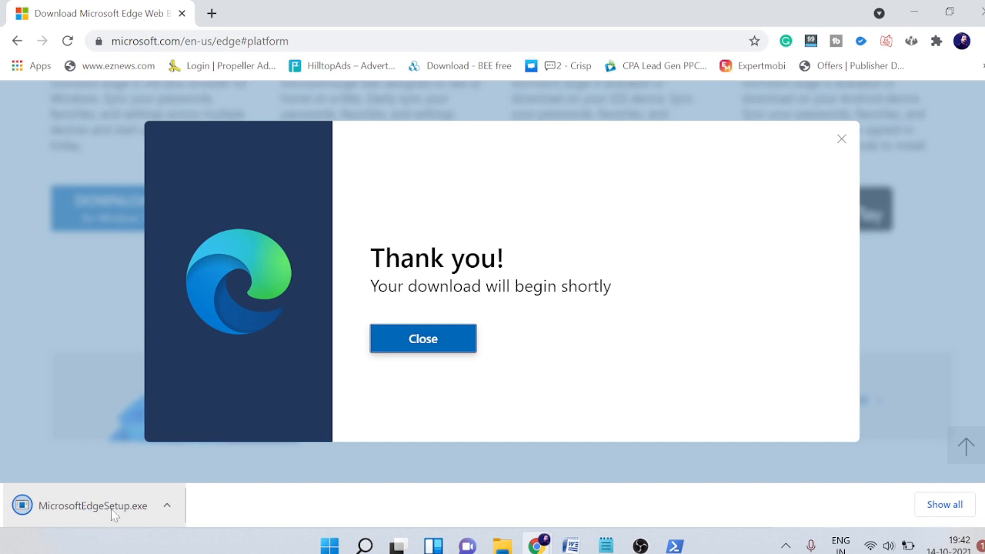
pyautogui.moveTo(107, 524)
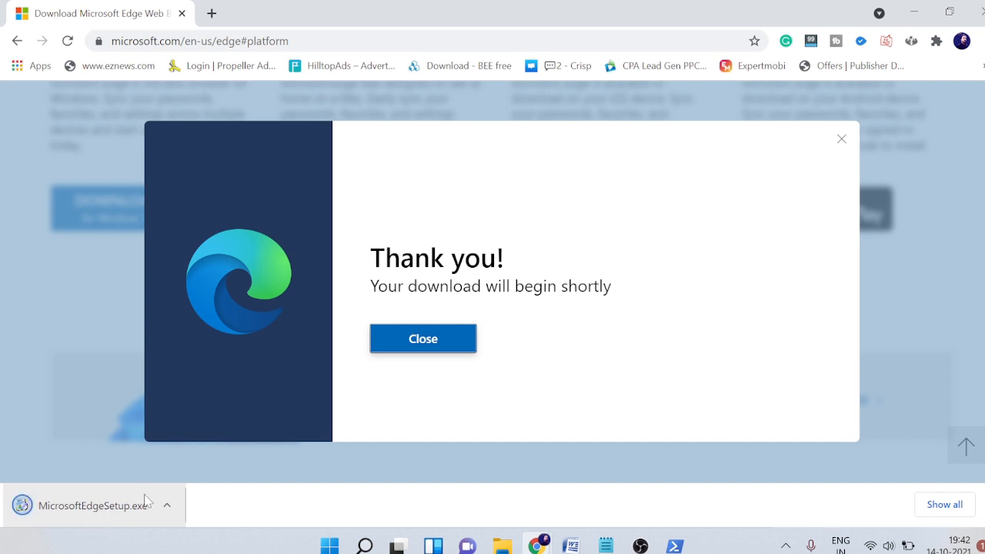
pyautogui.click(93, 505)
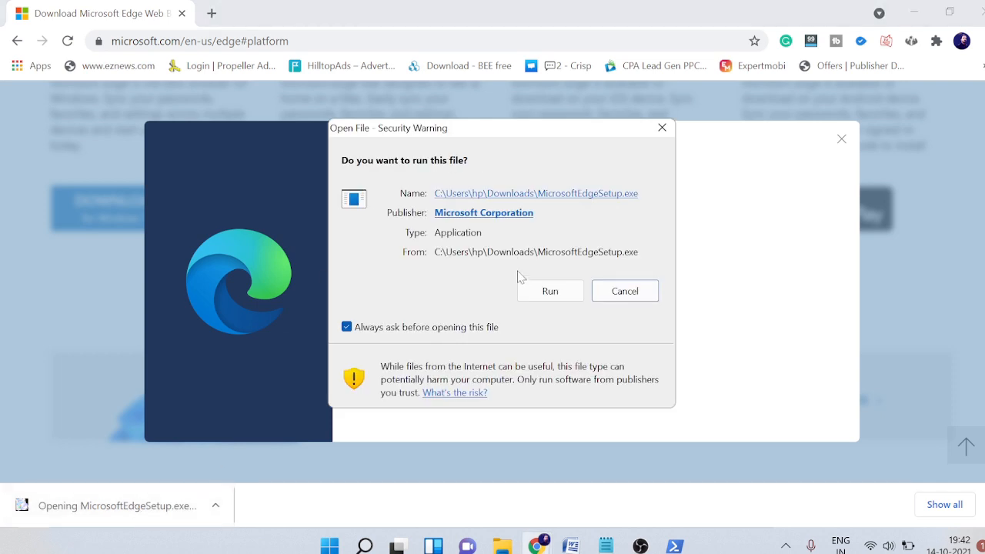